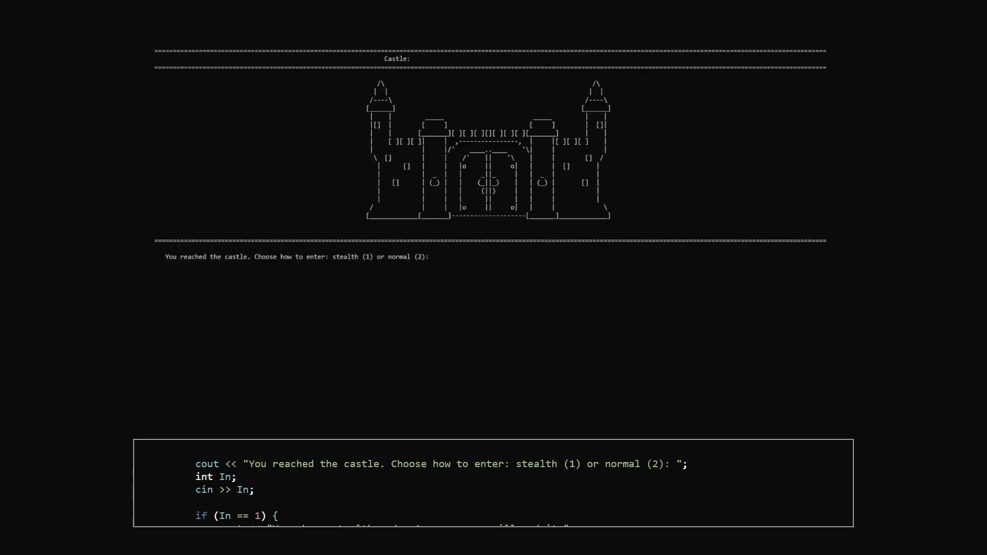
# Choose stealth (1) and the upstairs window (1) in the castle scene, then scroll the story text.
pyautogui.write('1')
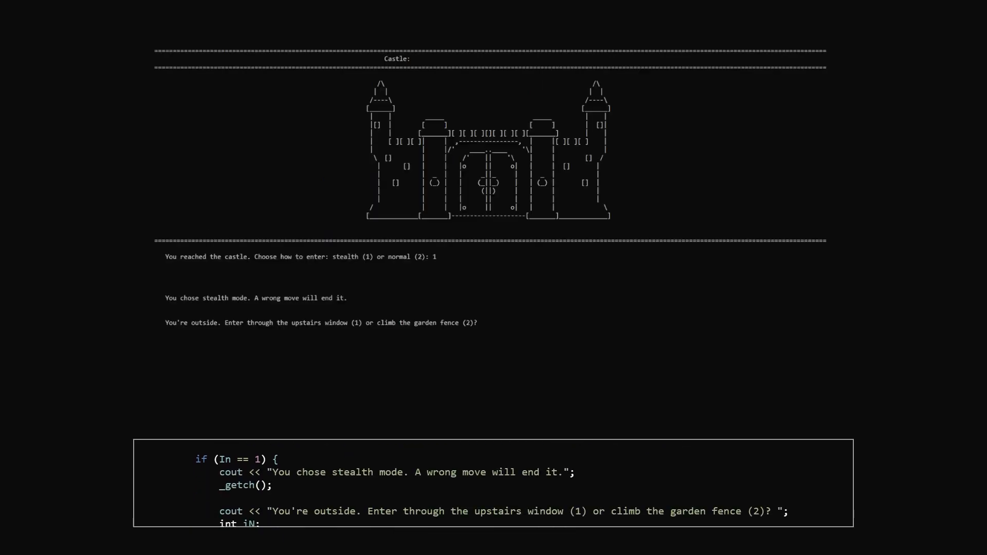
pyautogui.write('1')
pyautogui.write('2')
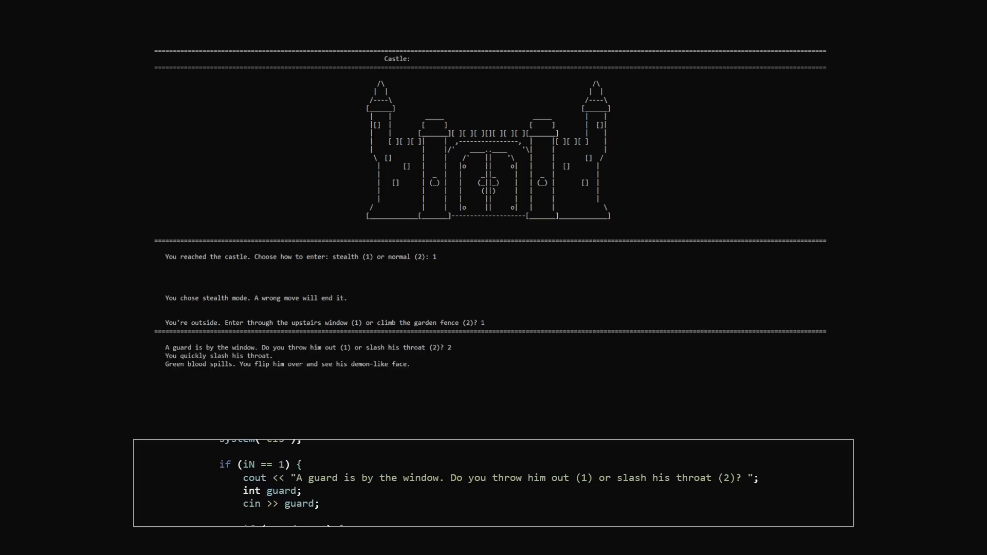
pyautogui.scroll(-3)
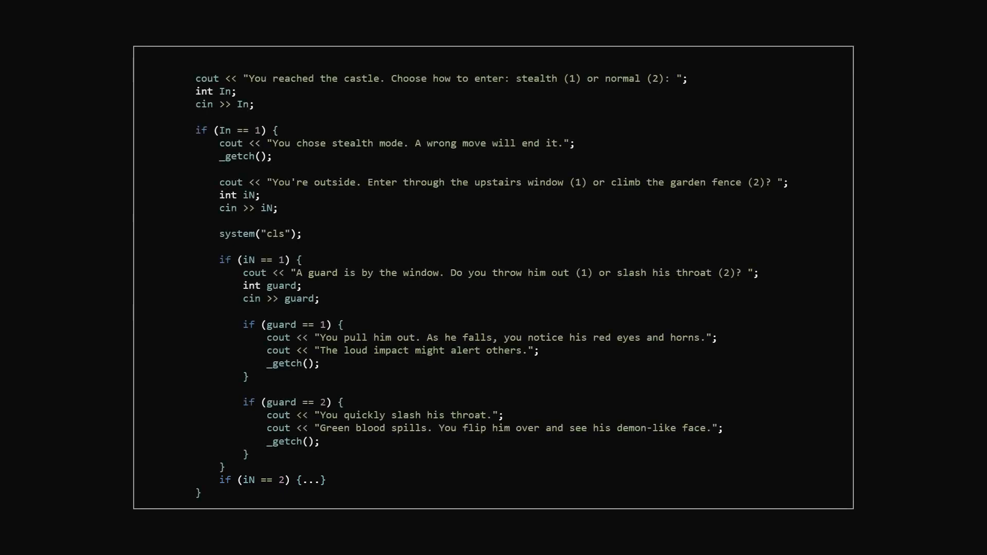
# Scroll the code overlay to reveal the complete castle-entry if/else C++ source.
pyautogui.scroll(-3)
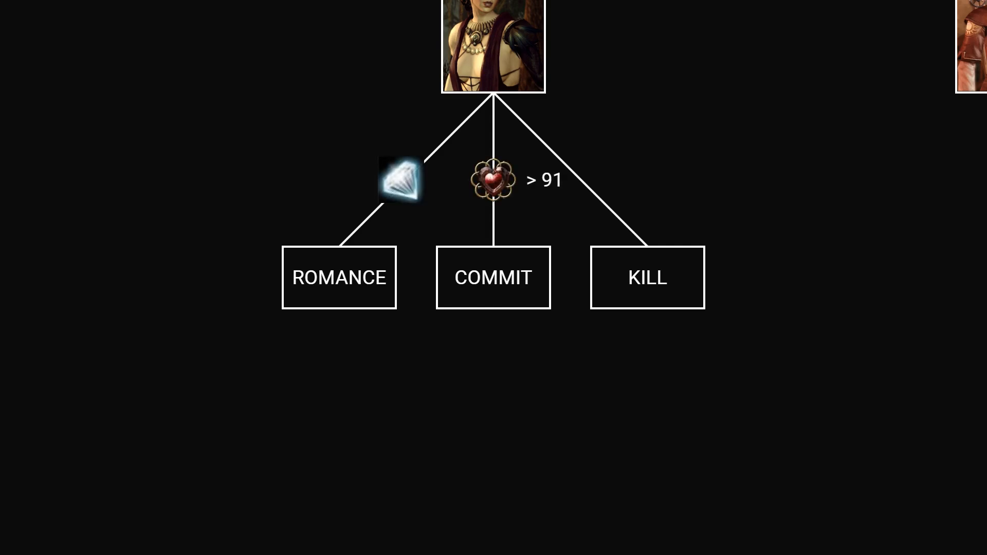
pyautogui.moveTo(647, 278)
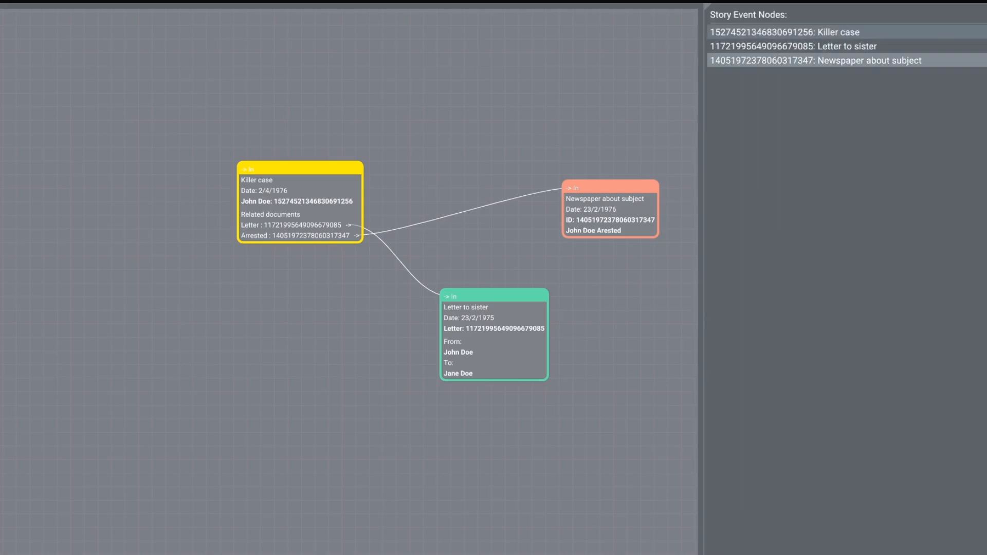
# Select the Letter to sister node and move it to a new spot on the canvas.
pyautogui.click(494, 307)
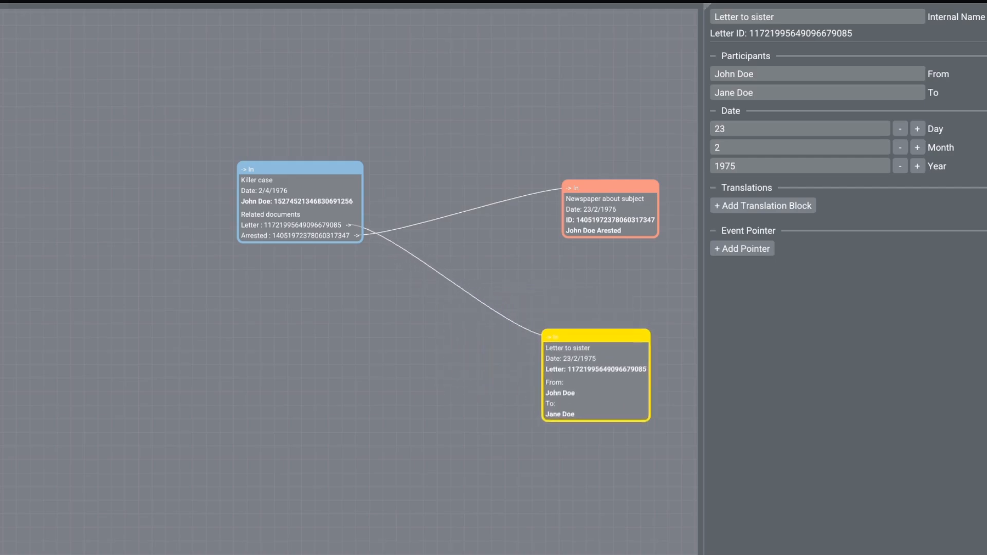
pyautogui.moveTo(596, 375); pyautogui.dragTo(514, 350)
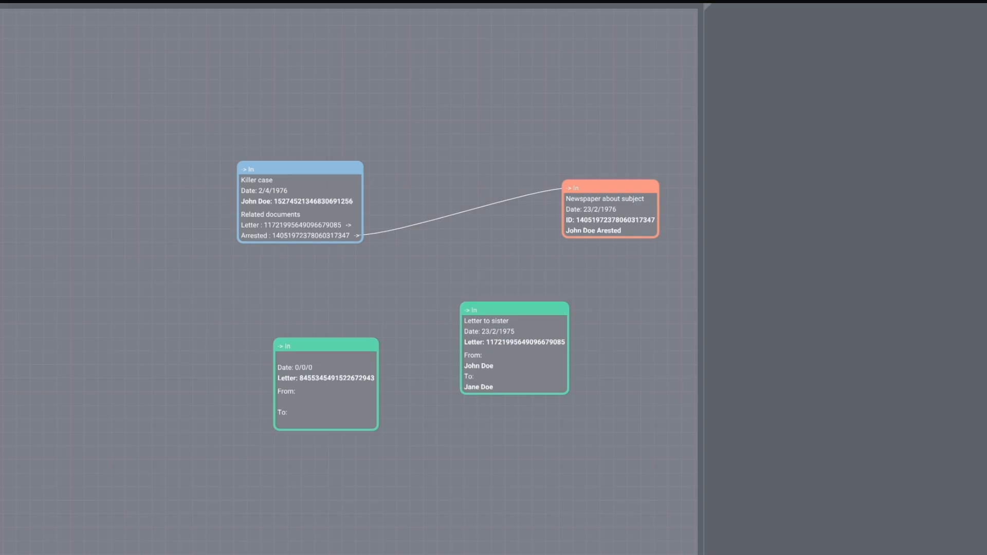
# Rename the new letter node 'Letter2' and add an empty Pointer 0 to Letter to sister.
pyautogui.click(326, 347)
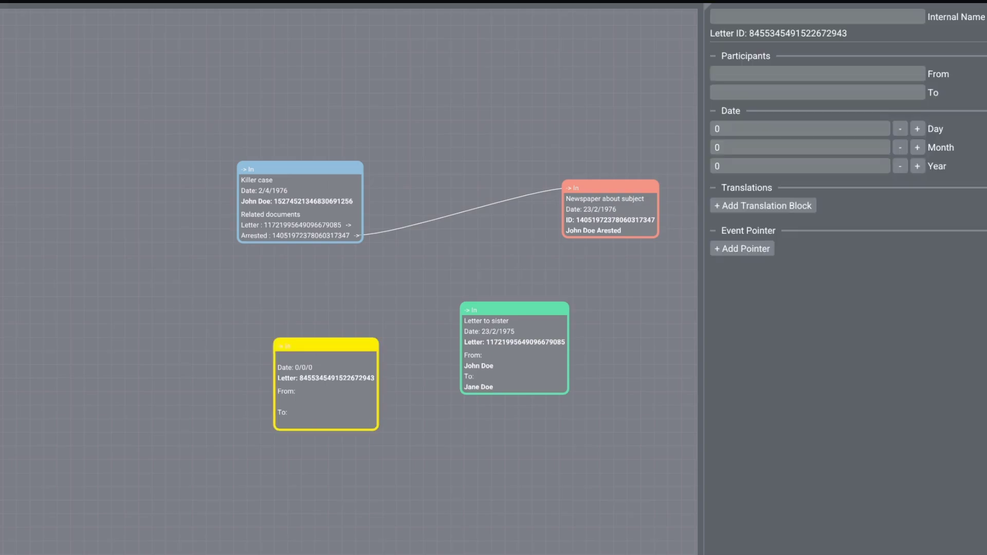
pyautogui.write('L')
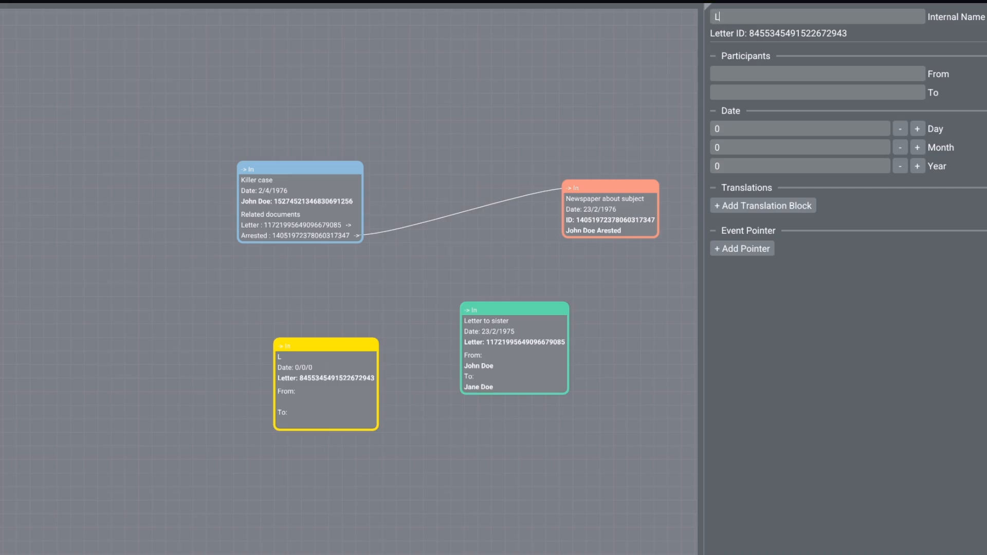
pyautogui.write('etter2')
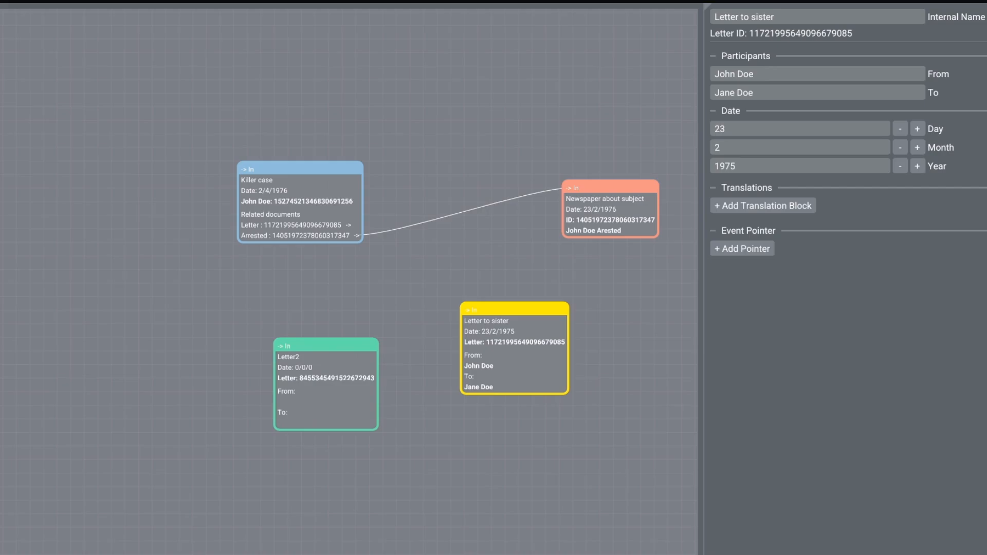
pyautogui.click(742, 248)
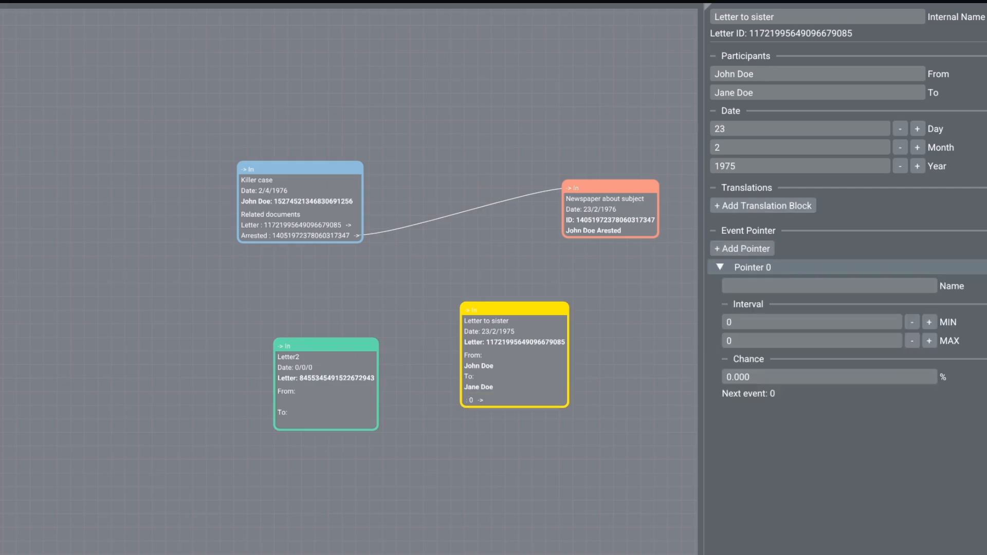